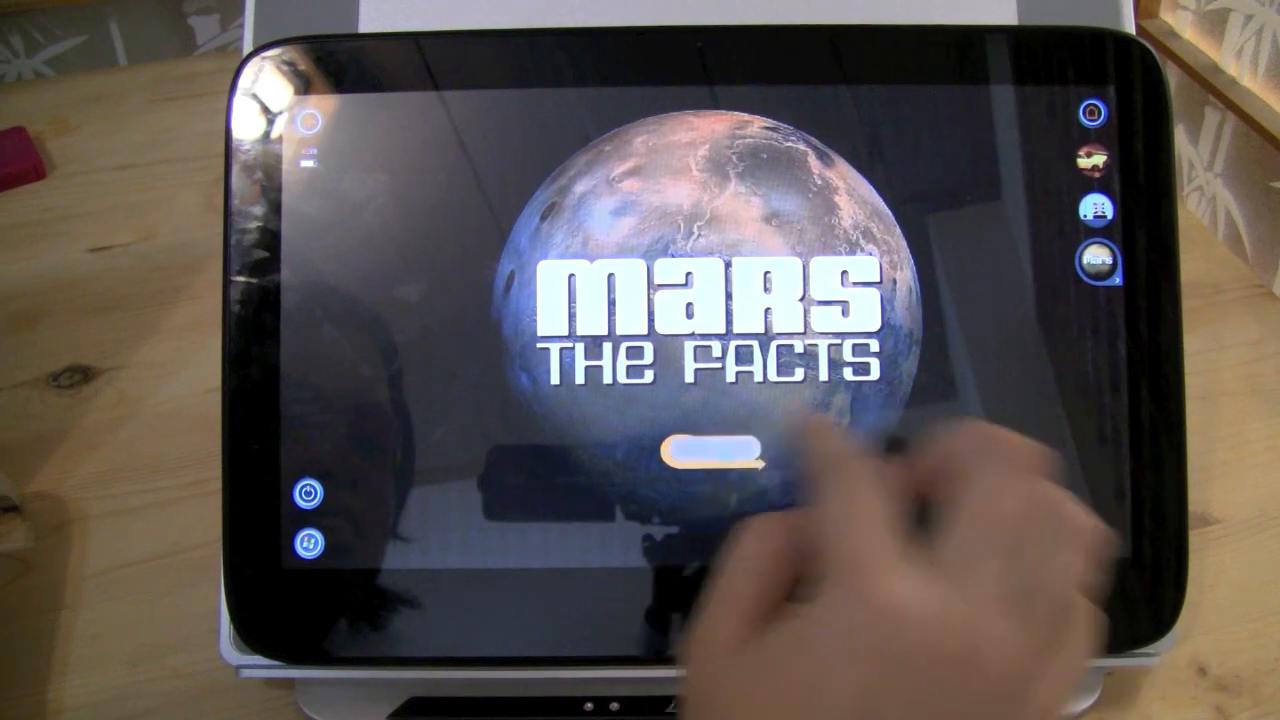
Step: Start the Mars The Facts presentation and advance to the fact about Mars's lower gravity
left_click(712, 452)
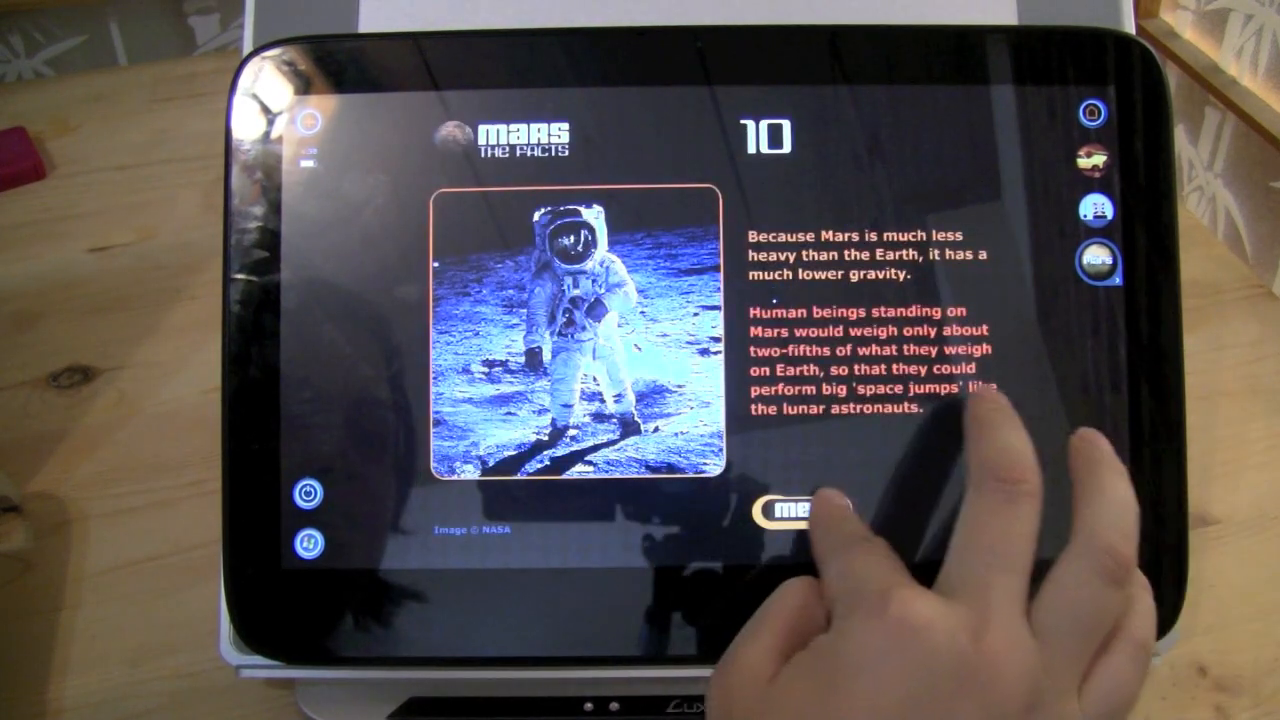
left_click(788, 515)
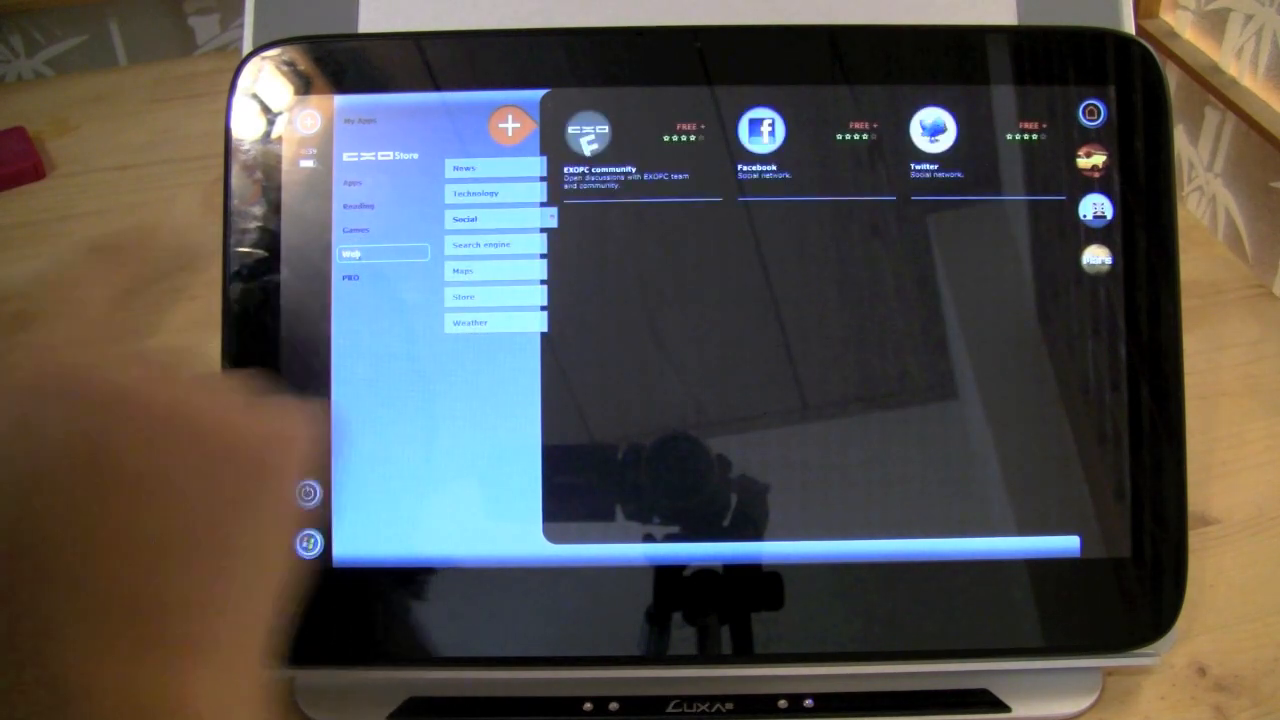
Step: Browse the store's Web Social apps: EXOPC community, Facebook and Twitter
left_click(465, 167)
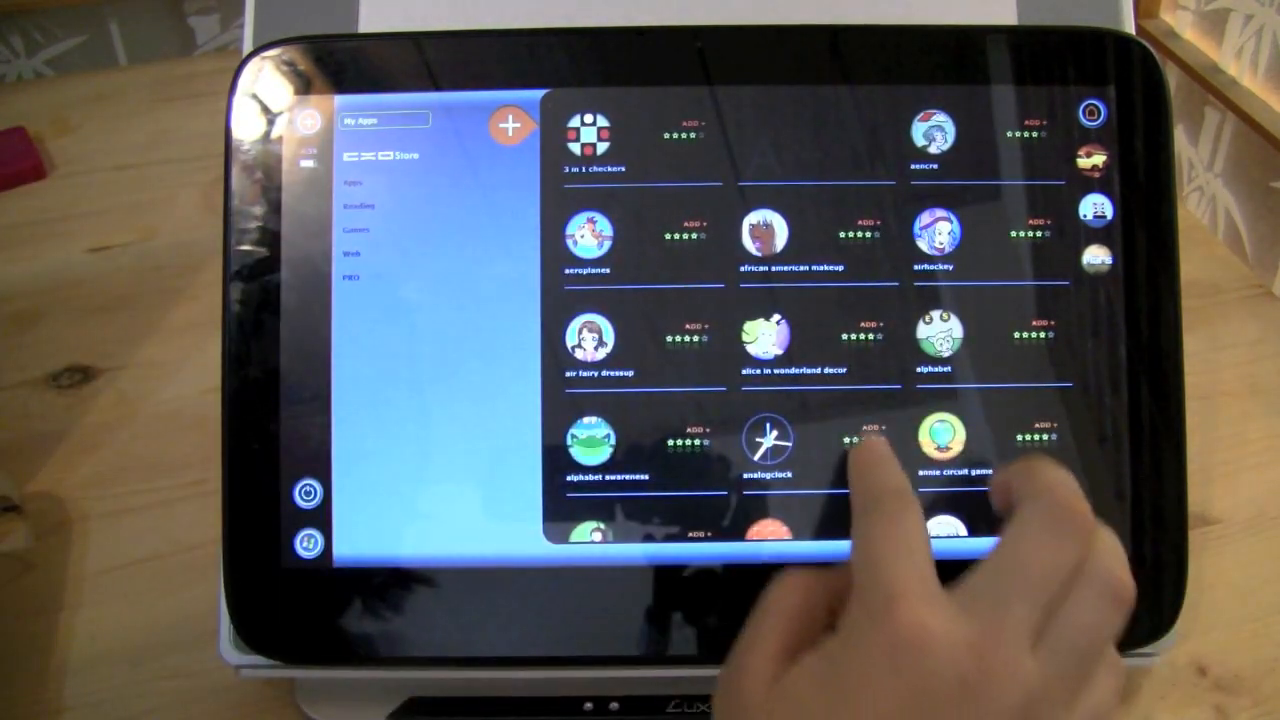
Step: Scroll the My Apps catalogue past 3 in 1 checkers and alphabet into the B titles
scroll("down", 3)
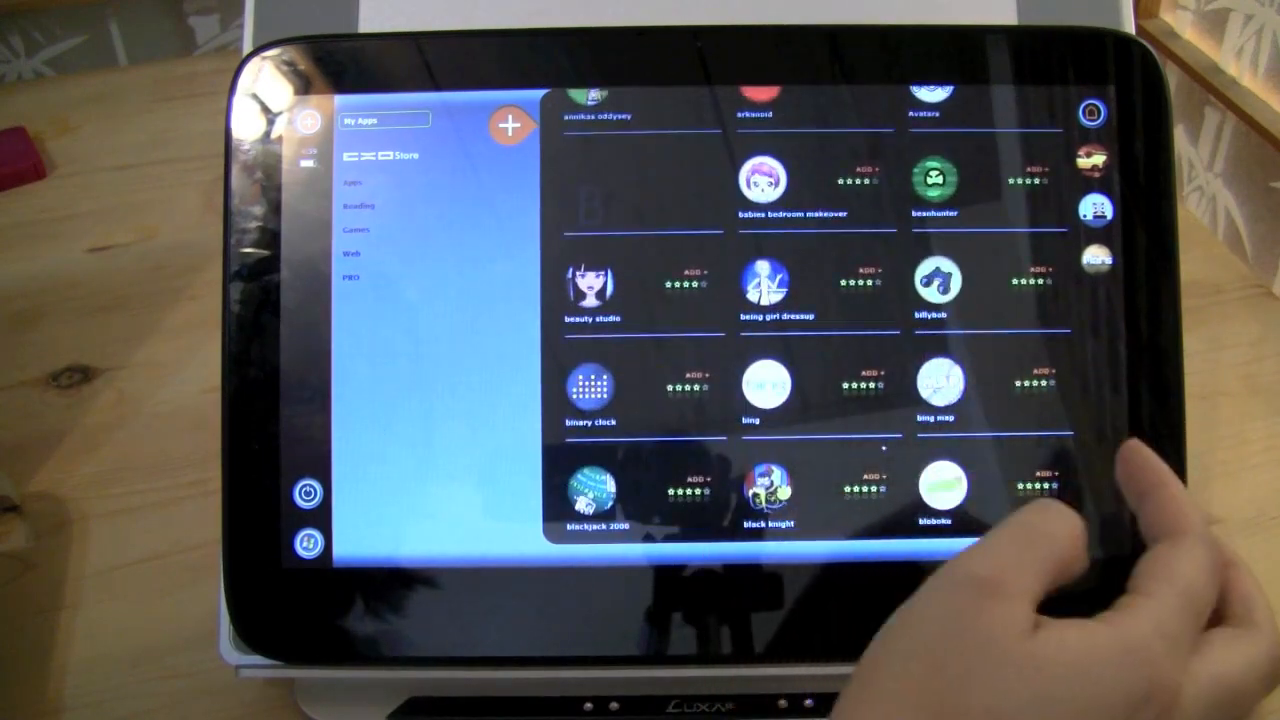
scroll("down", 3)
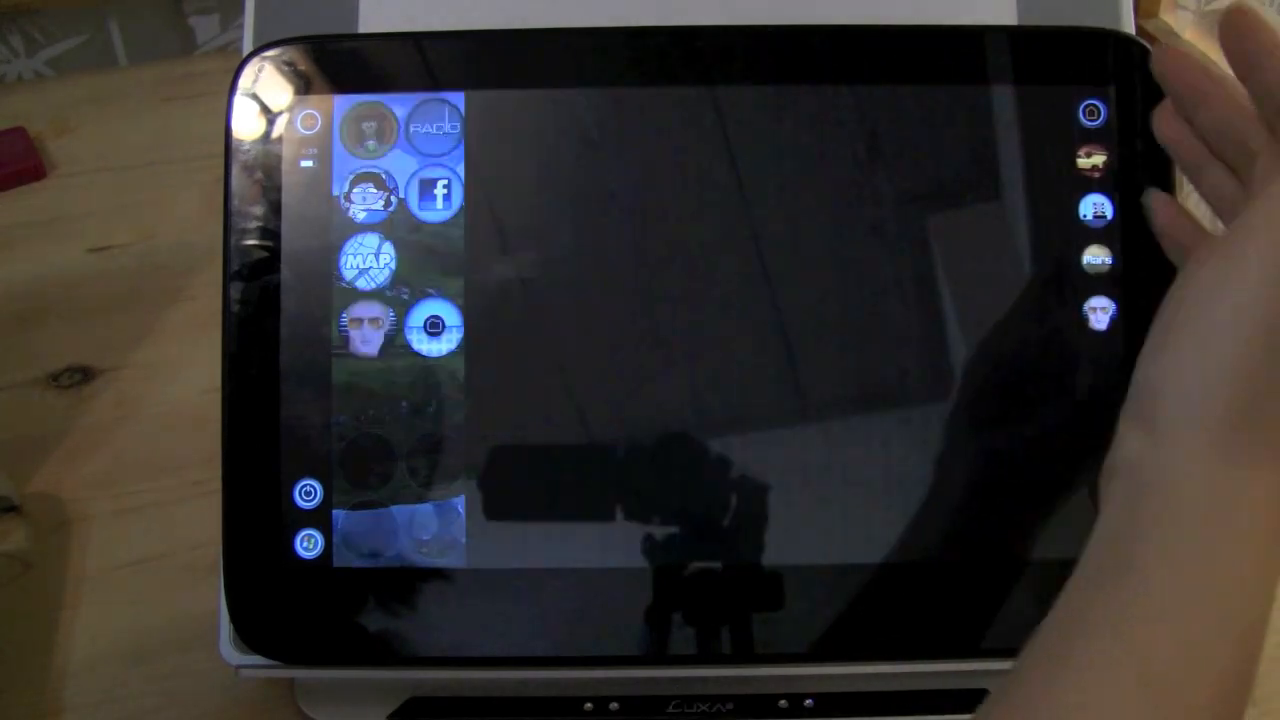
Step: Close the EXO Store and return to the home screen with Radio, Facebook and Map bubbles
left_click(433, 128)
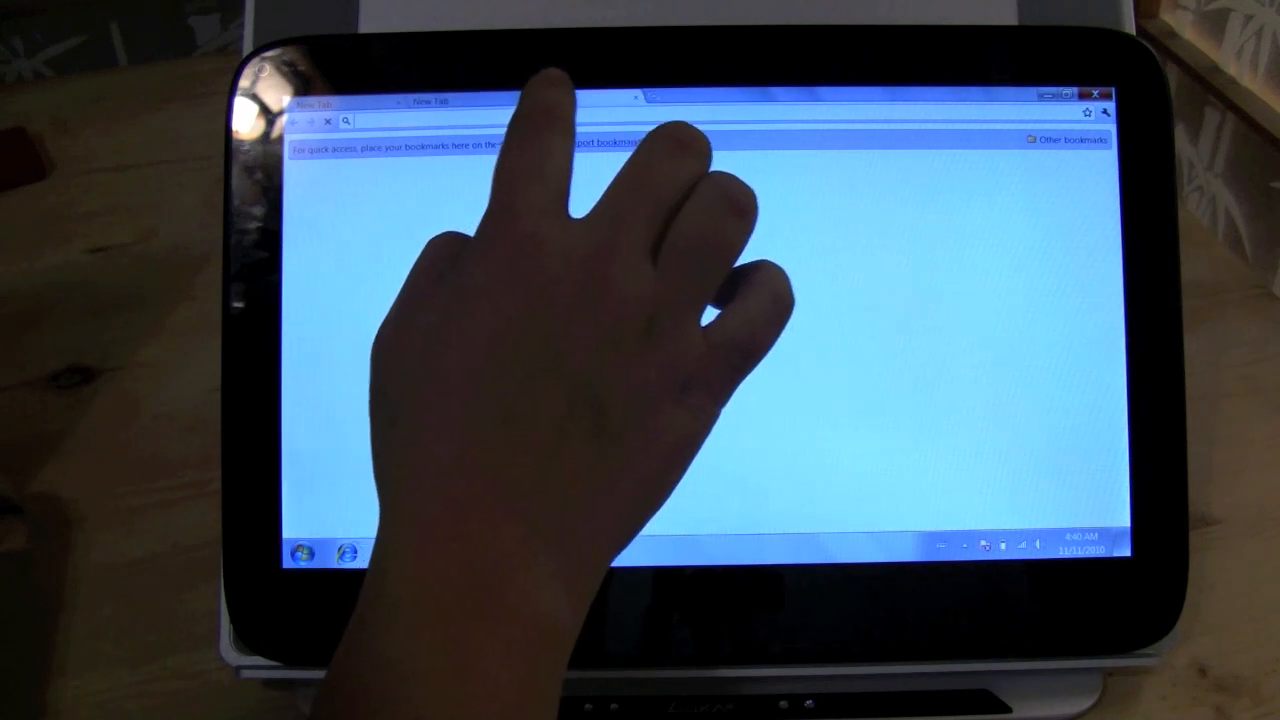
Step: Close the empty Chrome new-tab window to get back to the EXOPC home screen
left_click(580, 99)
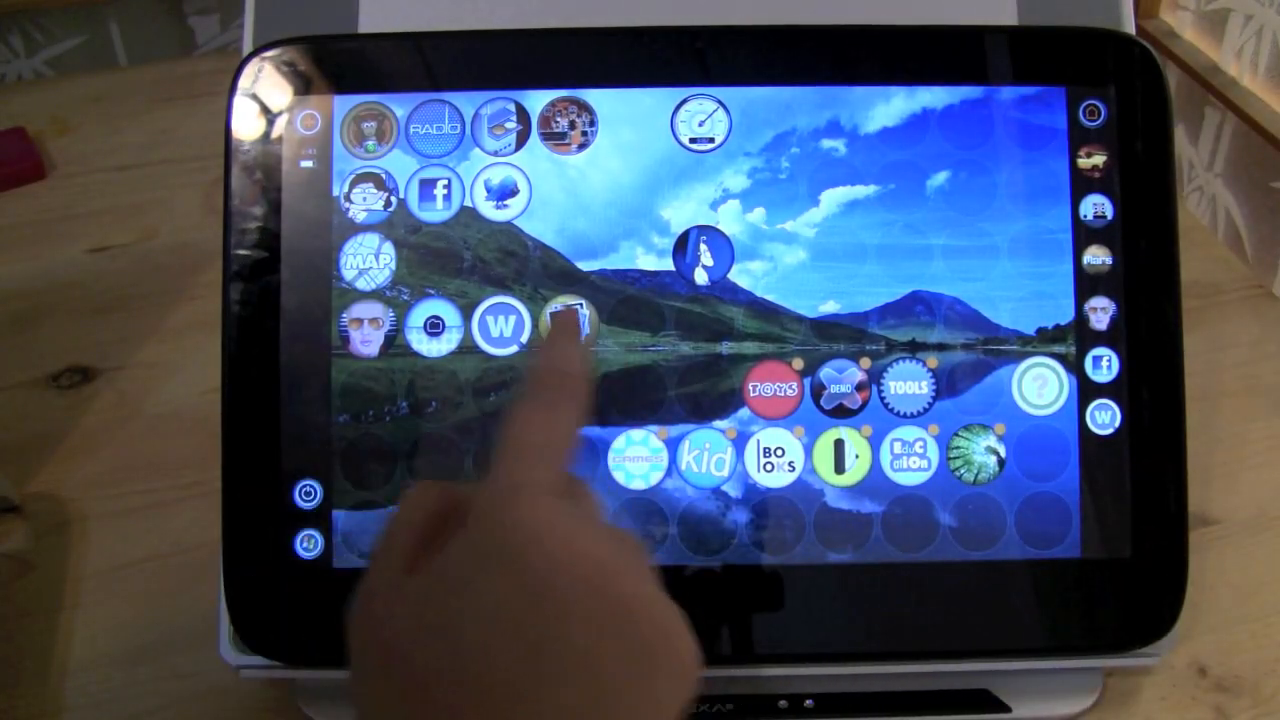
Step: In the file browser, open the drive and list its folders and music tracks
left_click(568, 325)
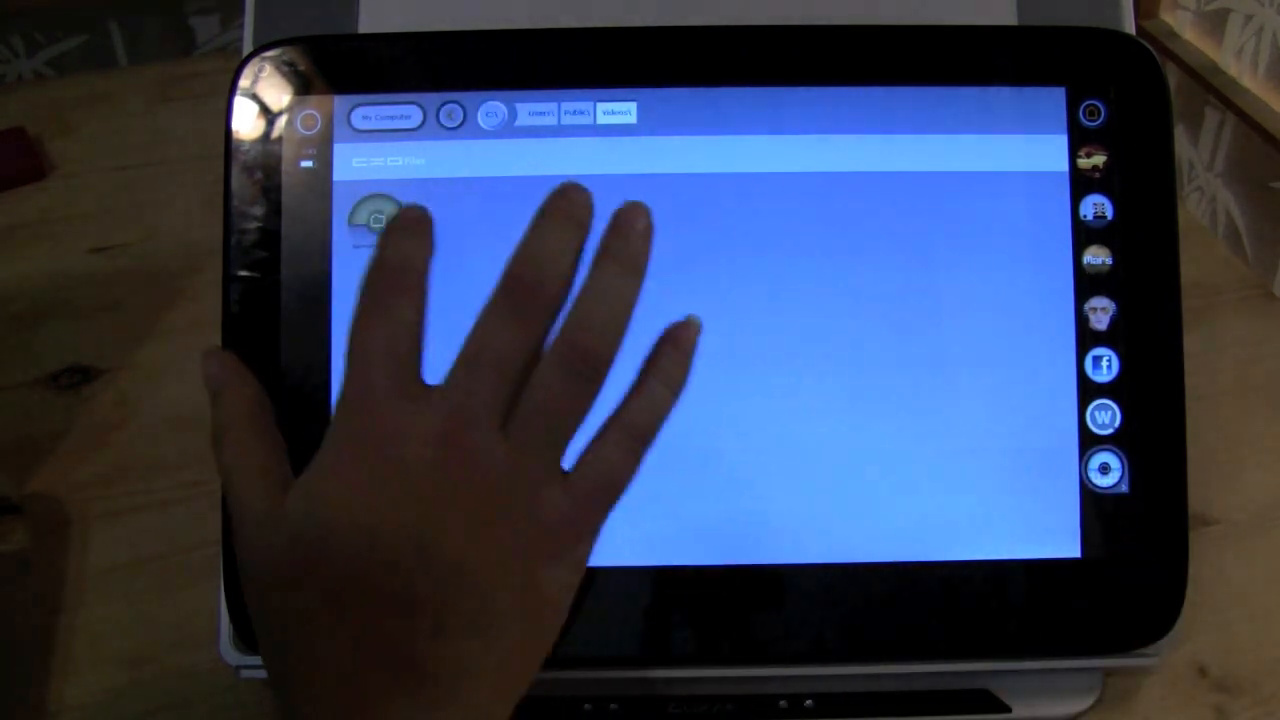
left_click(378, 218)
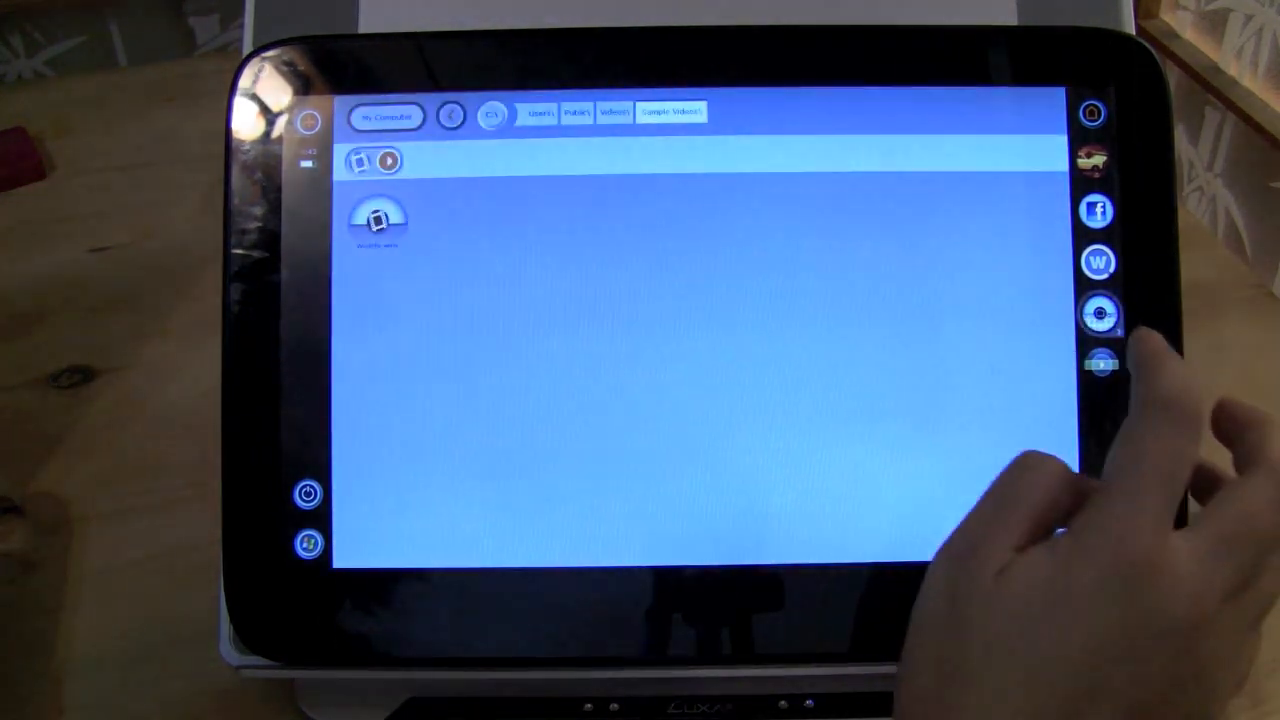
left_click(386, 116)
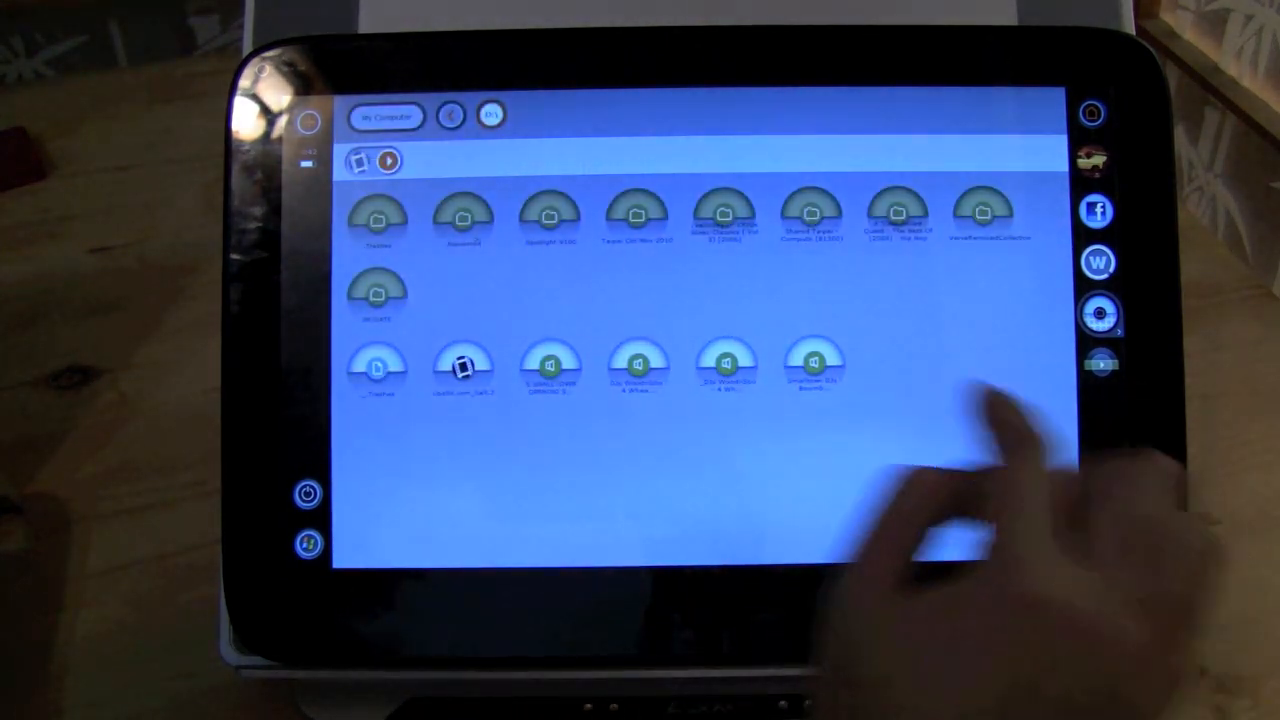
left_click(814, 365)
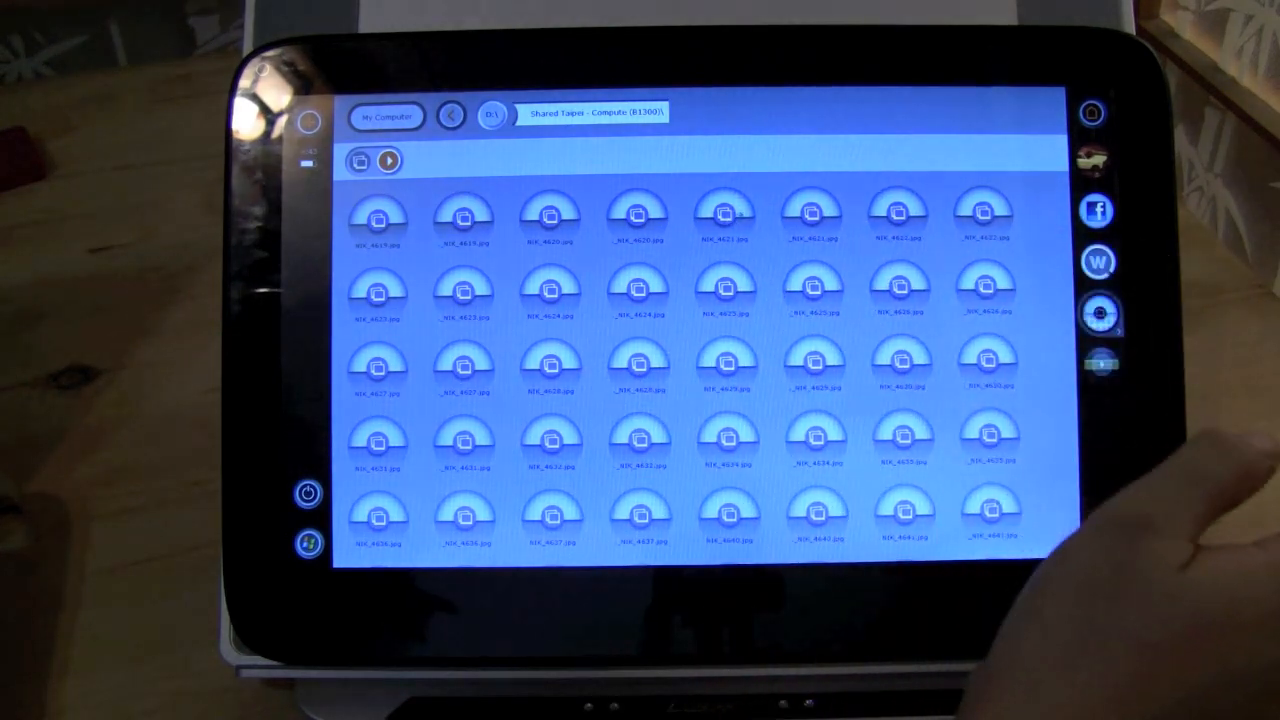
Step: Show the details preview for NIK_4621.jpg, a 320 KB, 1300 × 865 picture
left_click(636, 214)
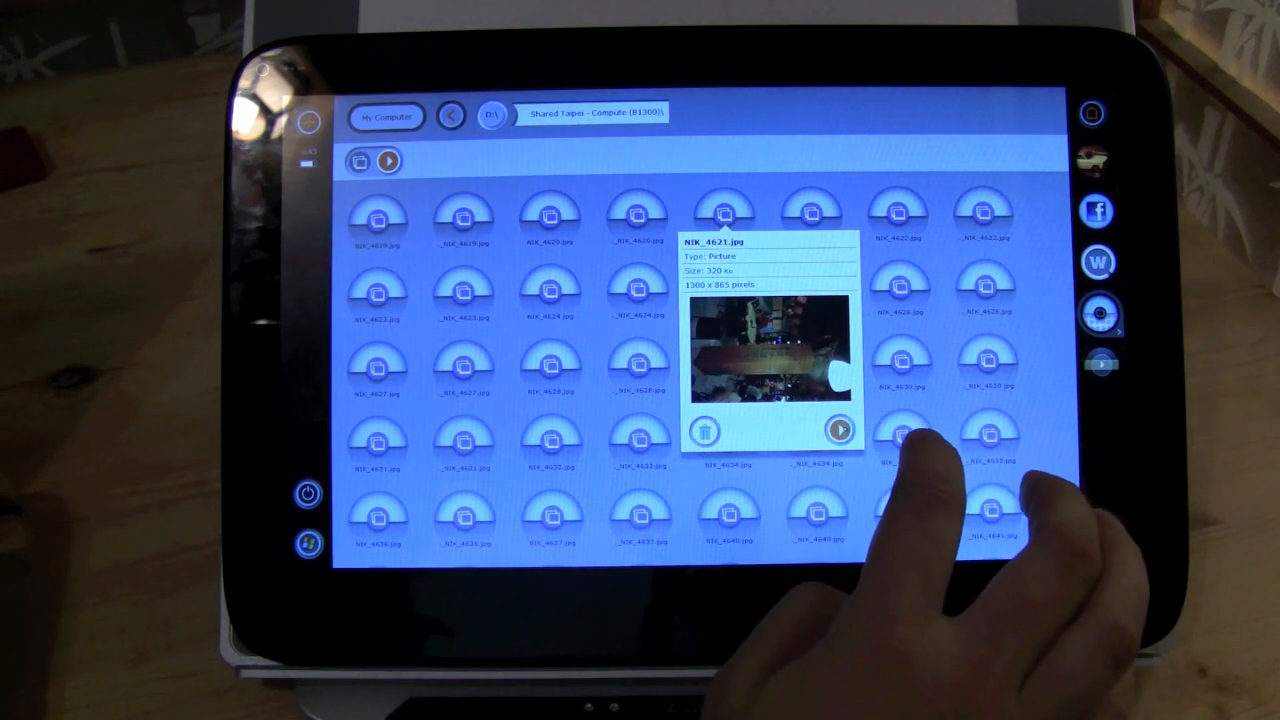
Step: Dismiss the NIK_4621.jpg preview and close the file browser, leaving just the dock
left_click(838, 429)
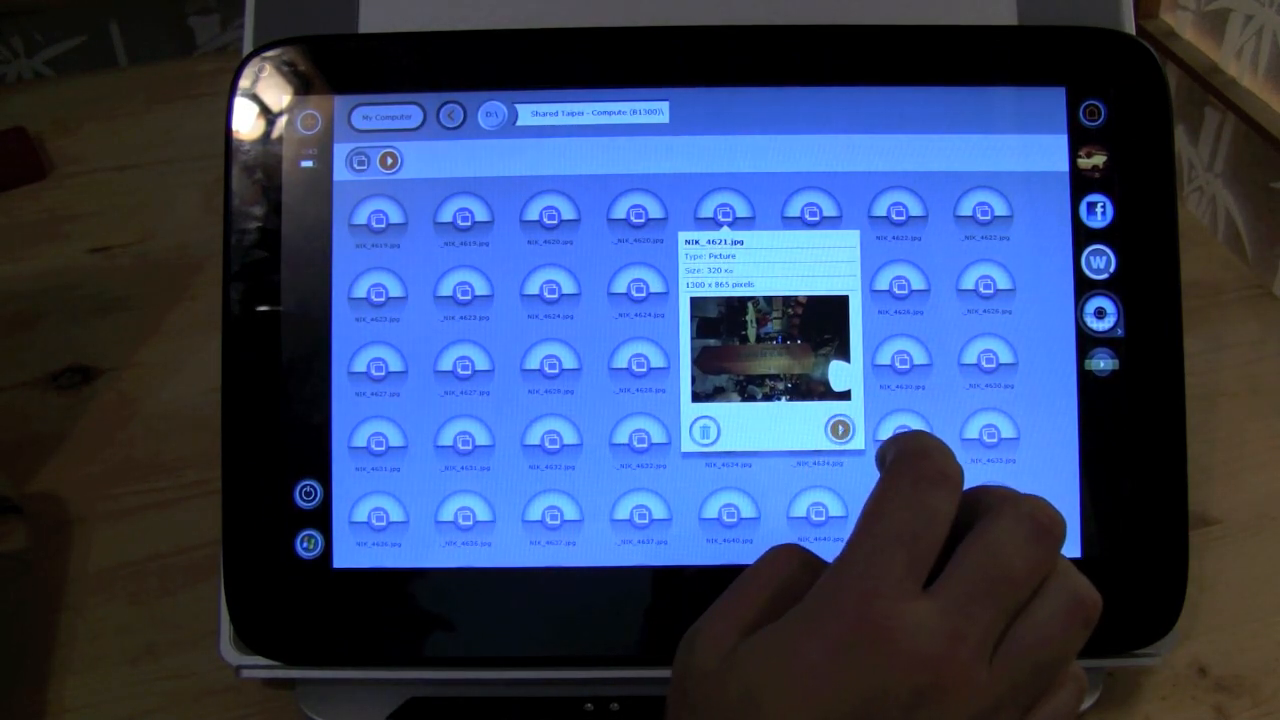
left_click(840, 430)
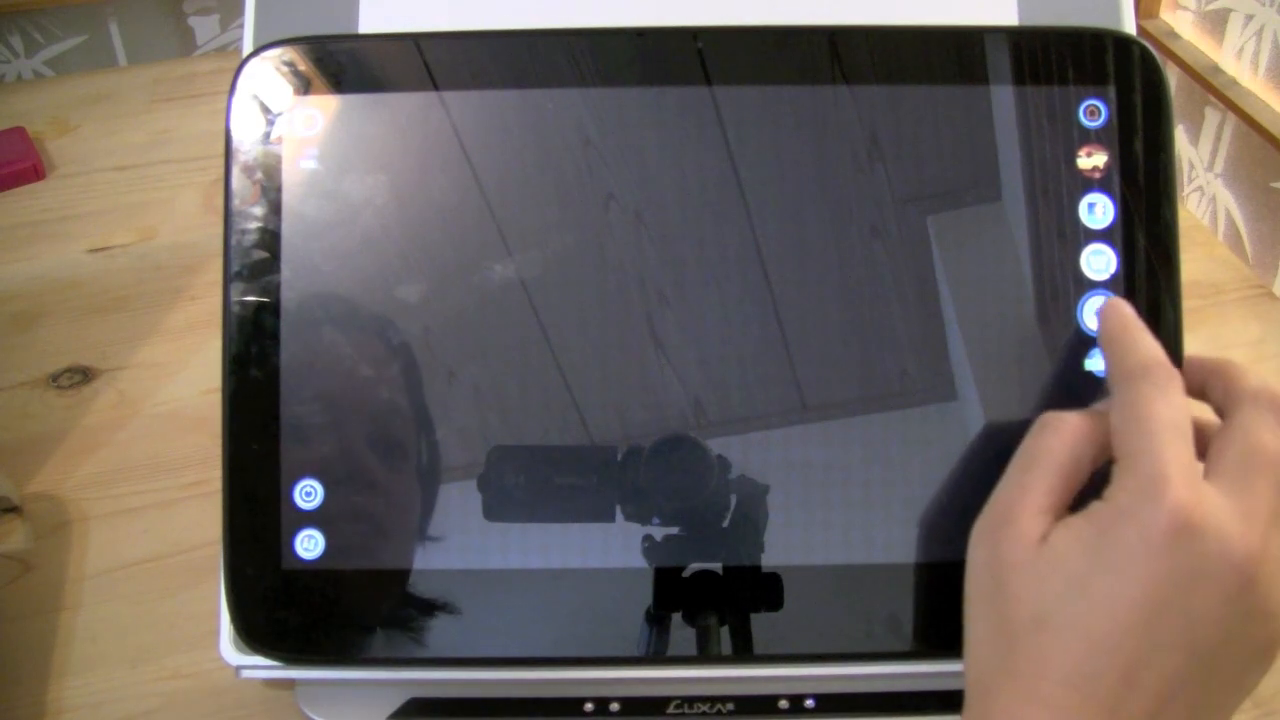
Step: Launch H.K. Cafe from the dock to its How to Play / Play title screen
left_click(1100, 310)
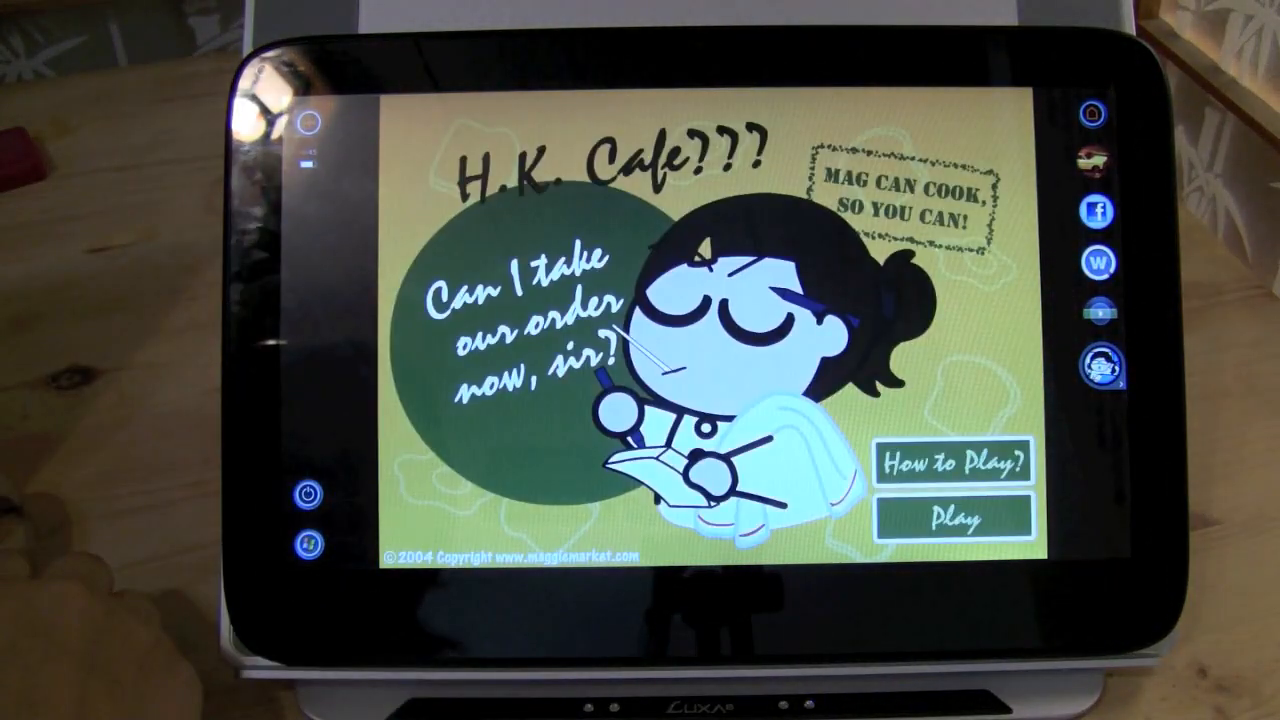
Step: Play H.K. Cafe, tend the frying sausages, then start the Internet Speed Test
left_click(957, 515)
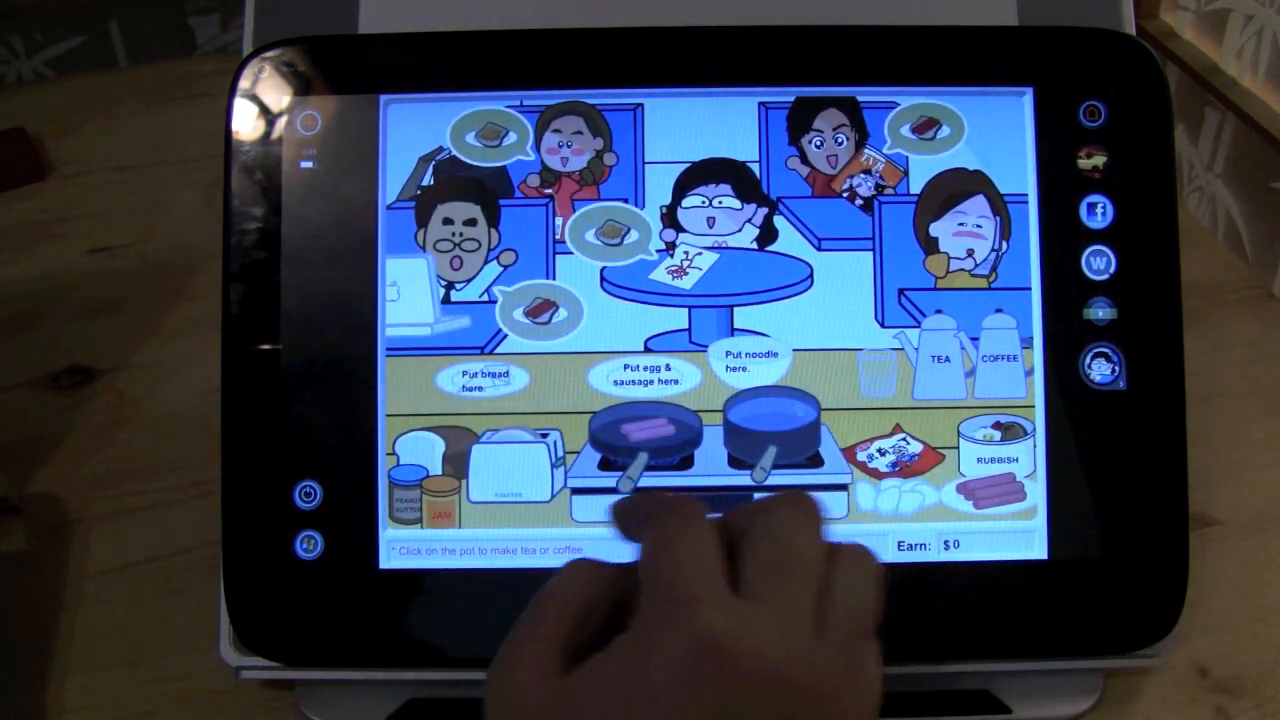
left_click(640, 450)
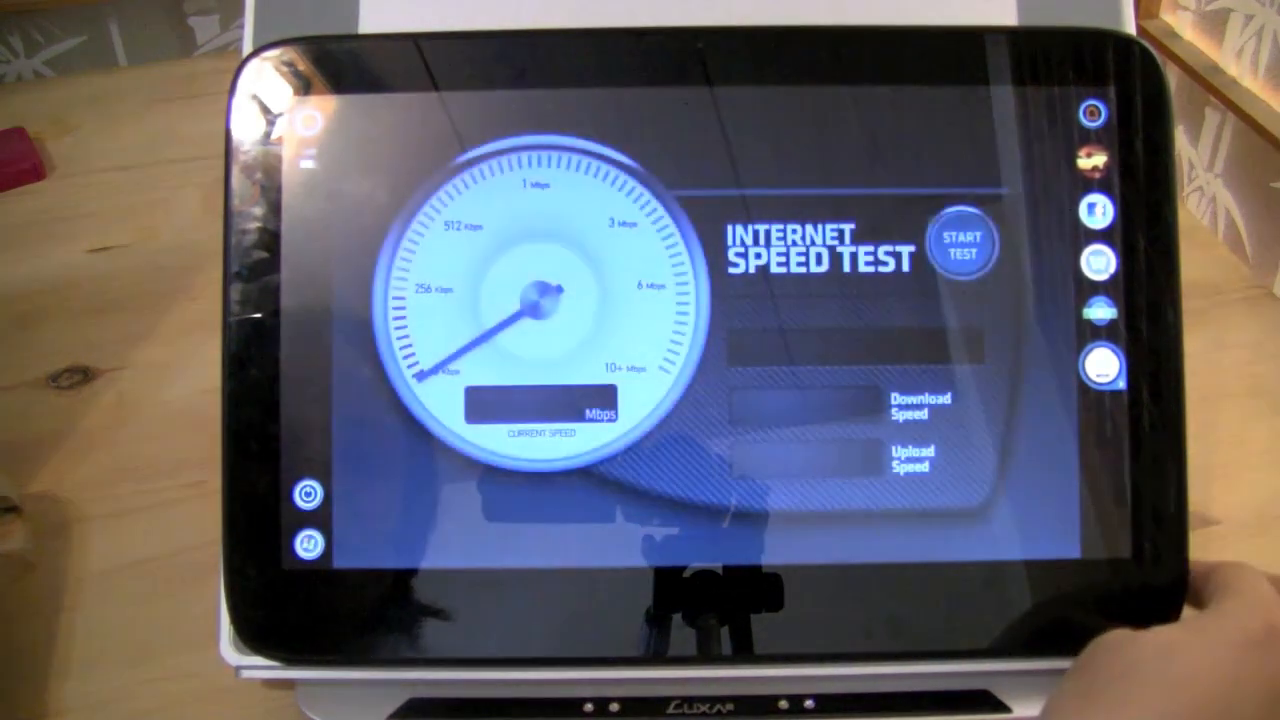
left_click(961, 245)
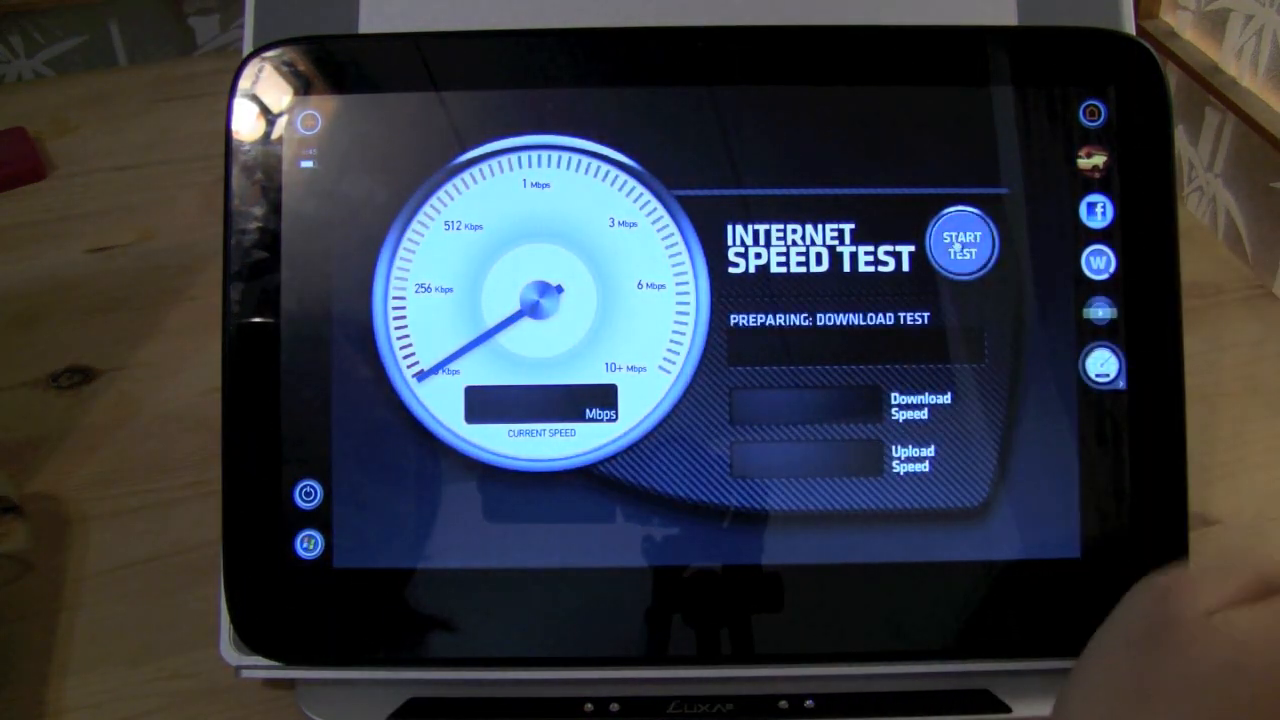